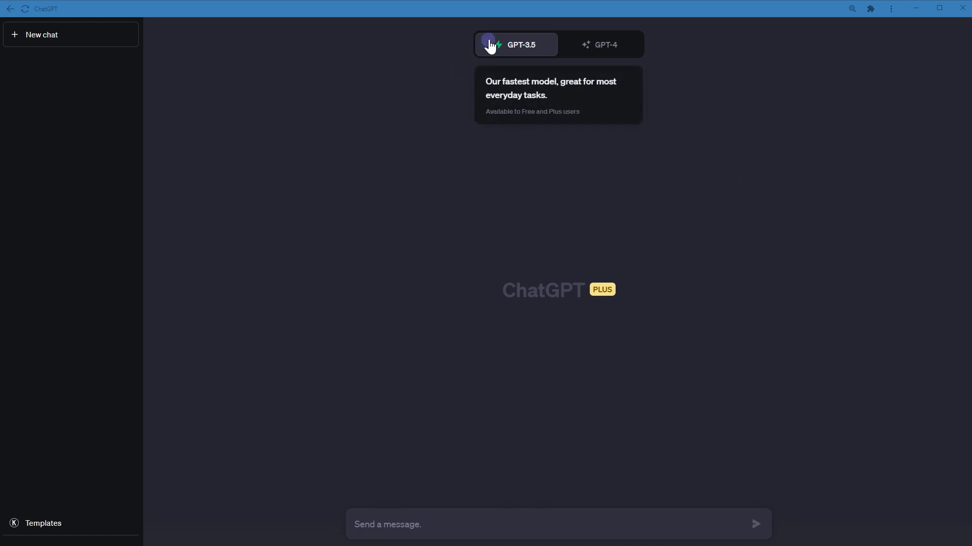
pyautogui.moveTo(484, 47)
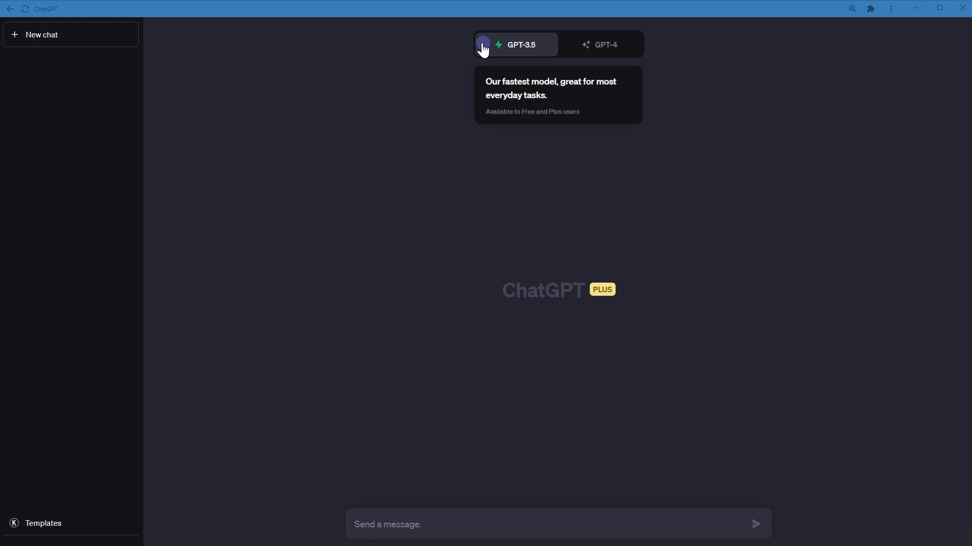
# Leave ChatGPT for the browser tab with the Bing: Chat with AI & GPT-4 Google Play listing
pyautogui.click(600, 45)
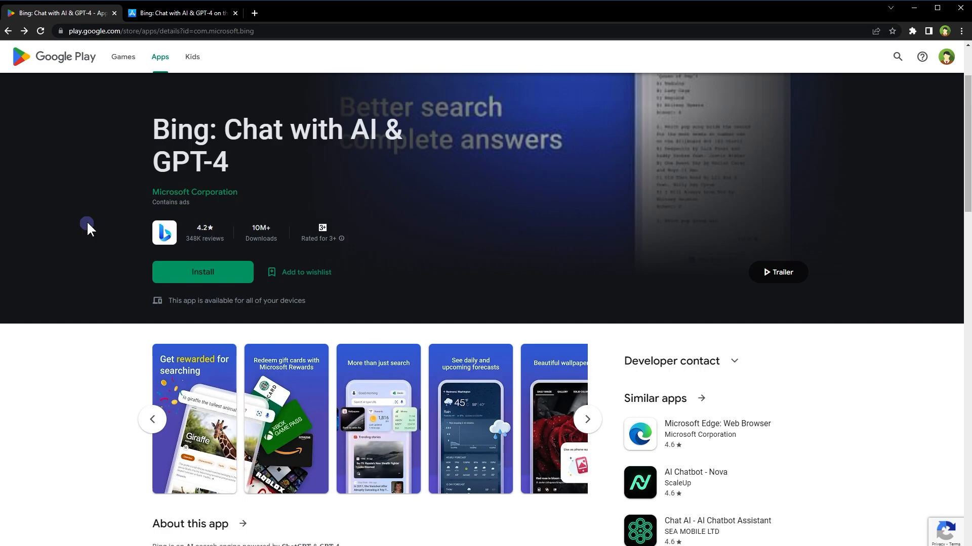
# View the Bing app's iPhone App Store listing and scroll through it
pyautogui.click(182, 13)
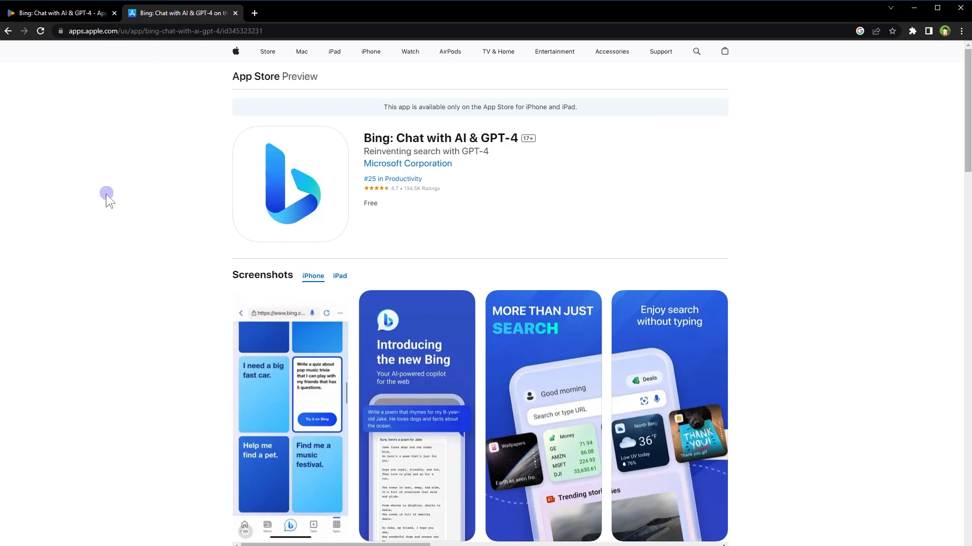
pyautogui.scroll(-3)
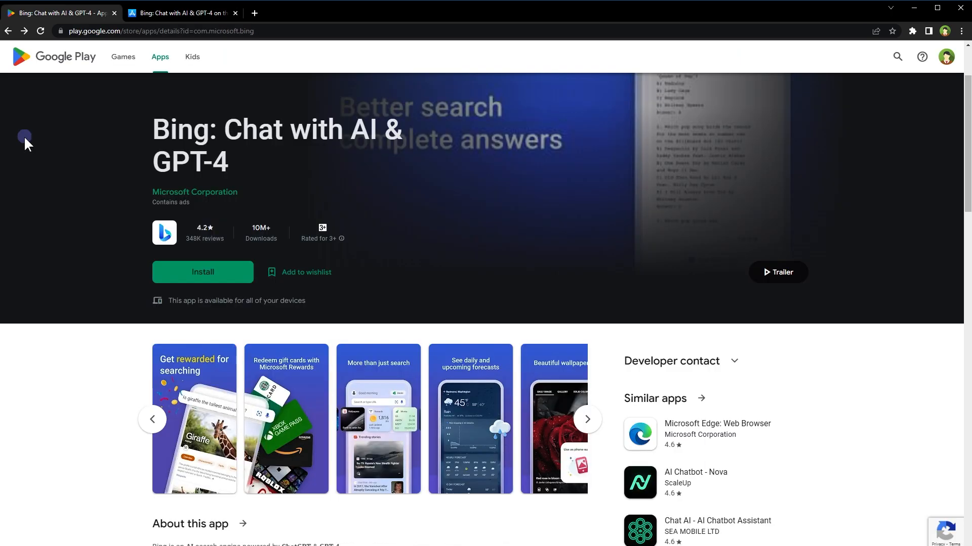
pyautogui.moveTo(363, 265)
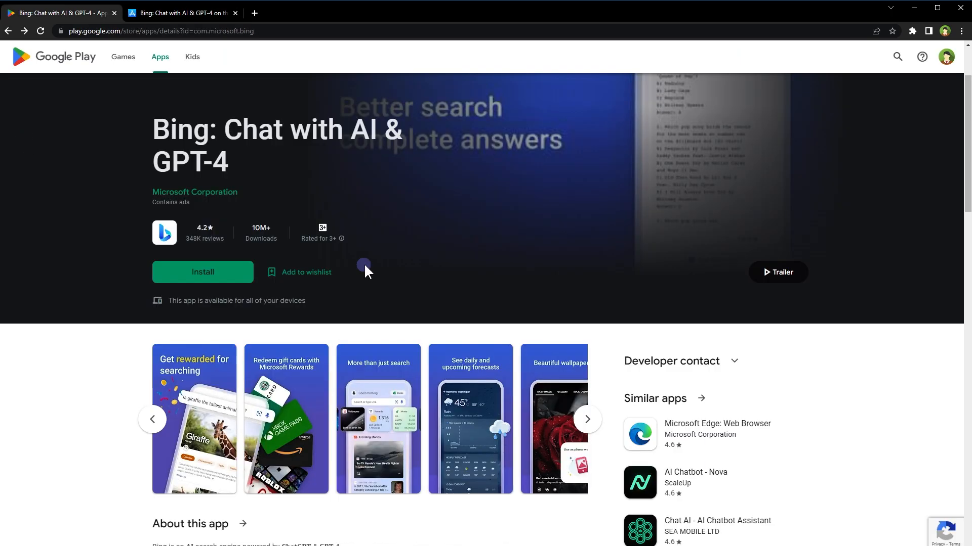
pyautogui.moveTo(286, 234)
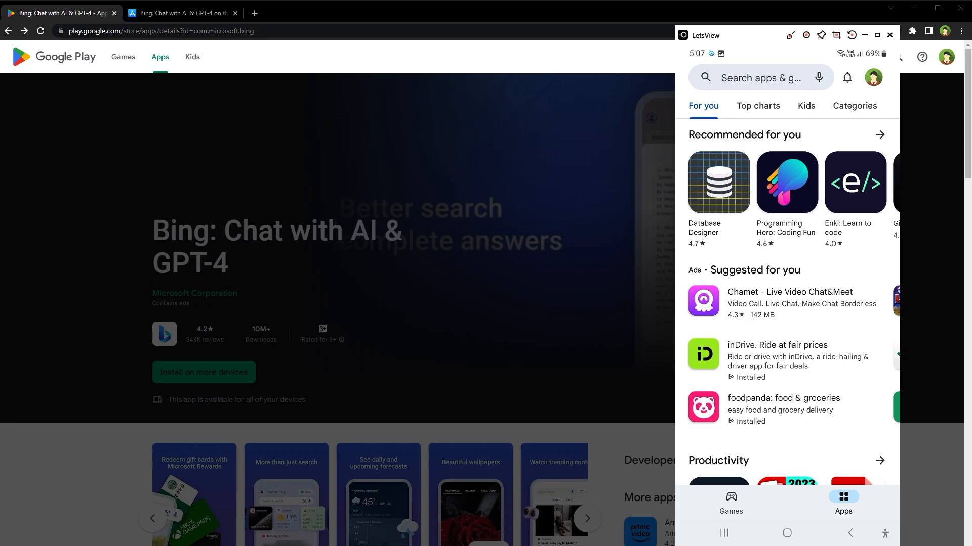
# Search 'bing chat' in the Play Store, install Bing: Chat with AI & GPT-4 and launch it
pyautogui.write('bing chat')
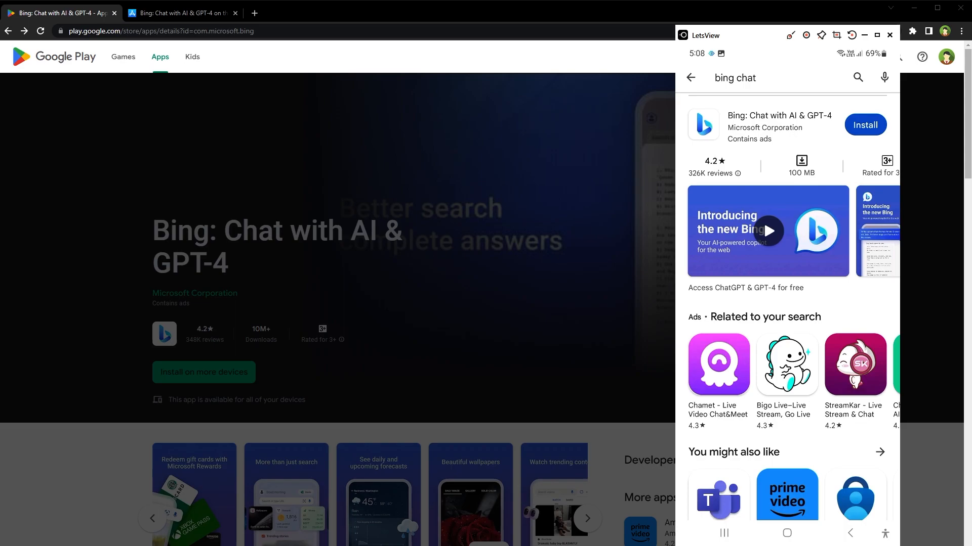
pyautogui.click(864, 125)
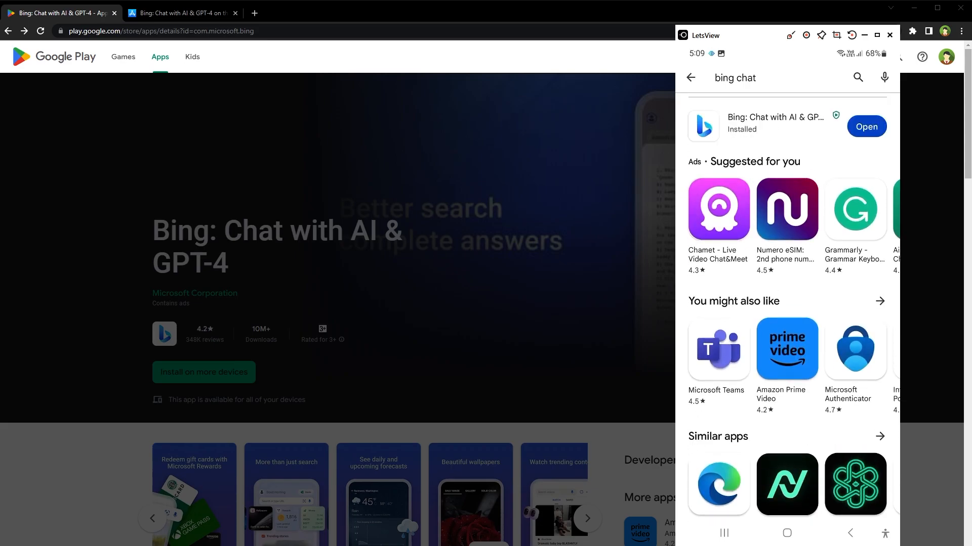
pyautogui.click(866, 126)
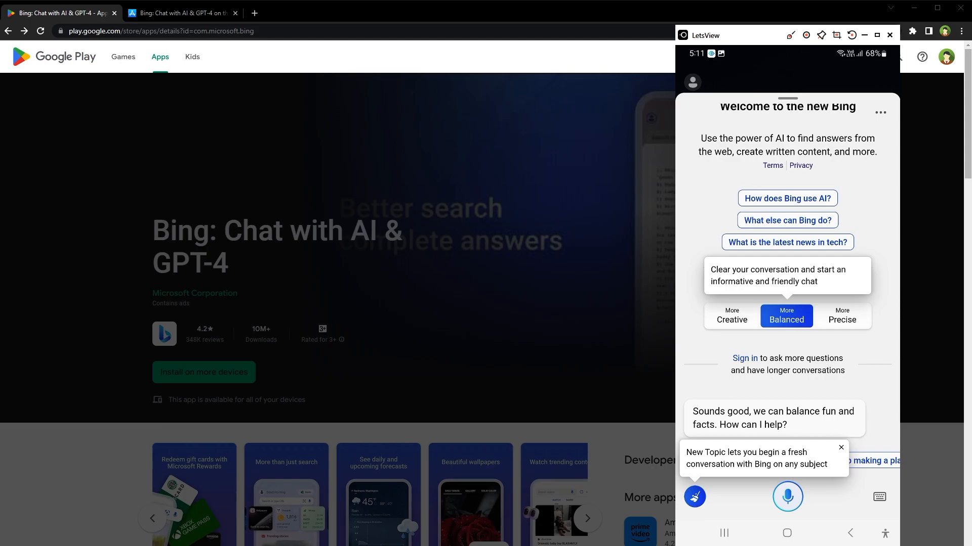
# Sign in to Bing with the Microsoft account password so the waitlist offer appears
pyautogui.click(842, 316)
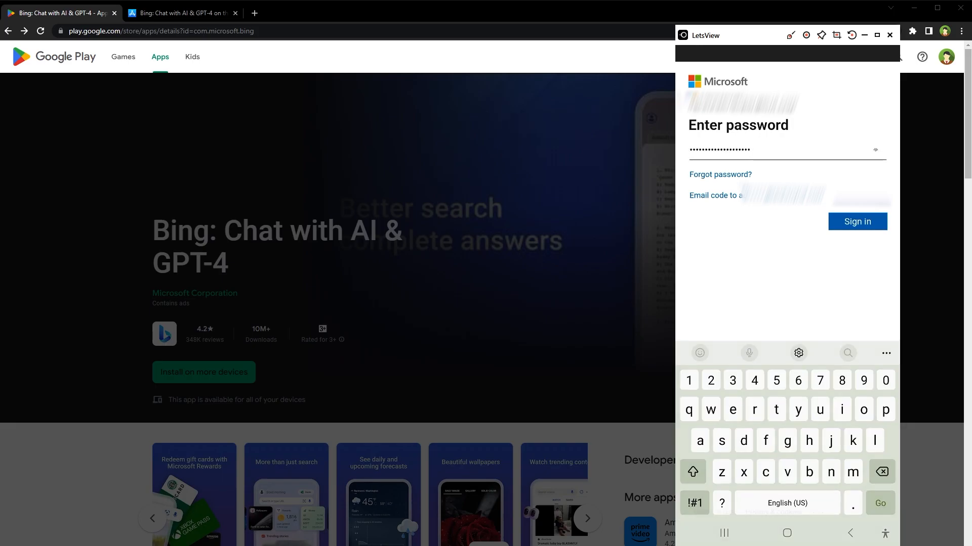
pyautogui.click(857, 222)
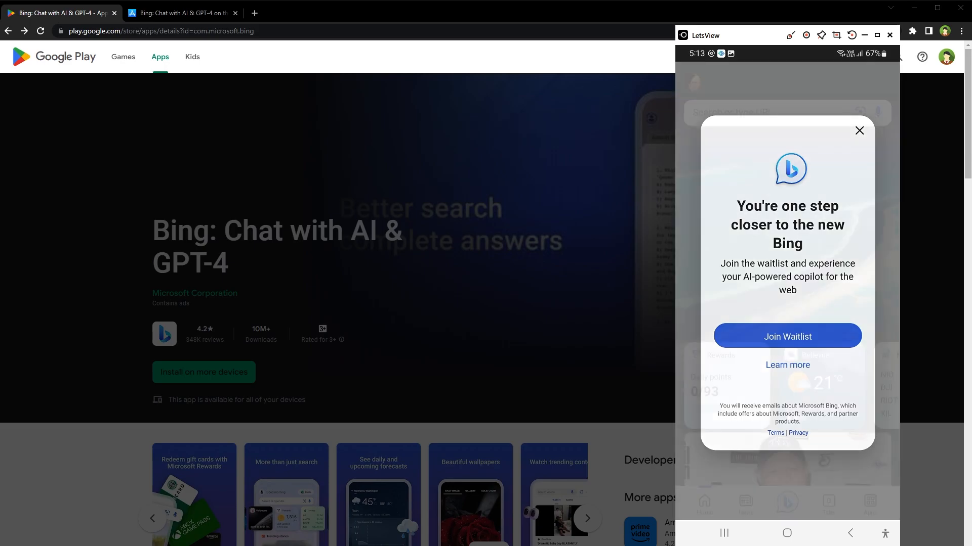
# Dismiss the join-waitlist popup and switch the chat from voice to the typed message box
pyautogui.click(859, 131)
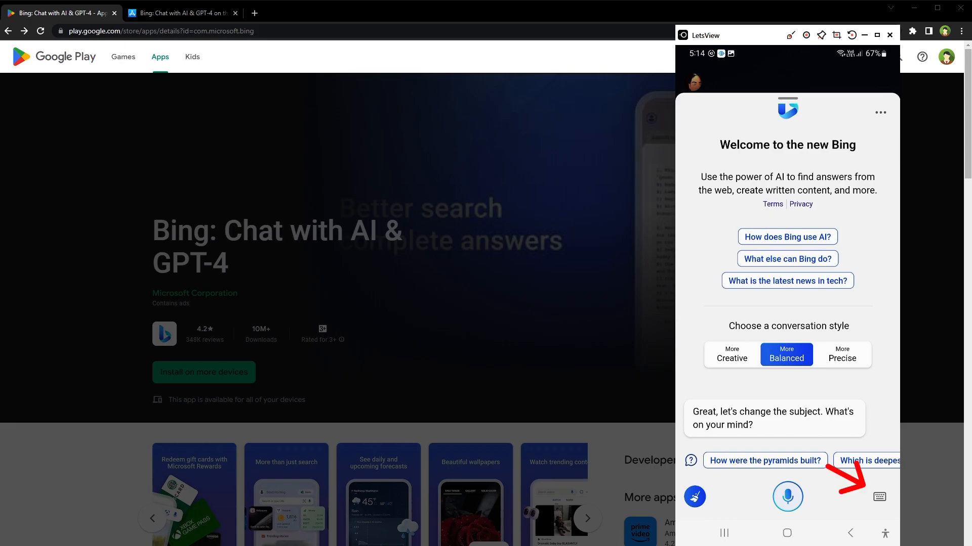
pyautogui.click(878, 497)
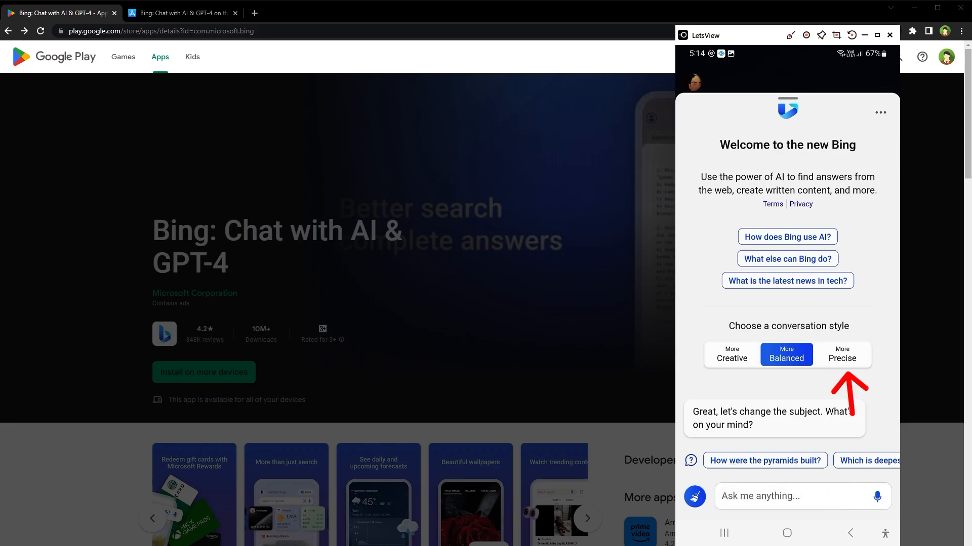
# In Precise style, ask 'translate subscribe to webstylepress in Spanish', then start a new topic
pyautogui.click(842, 355)
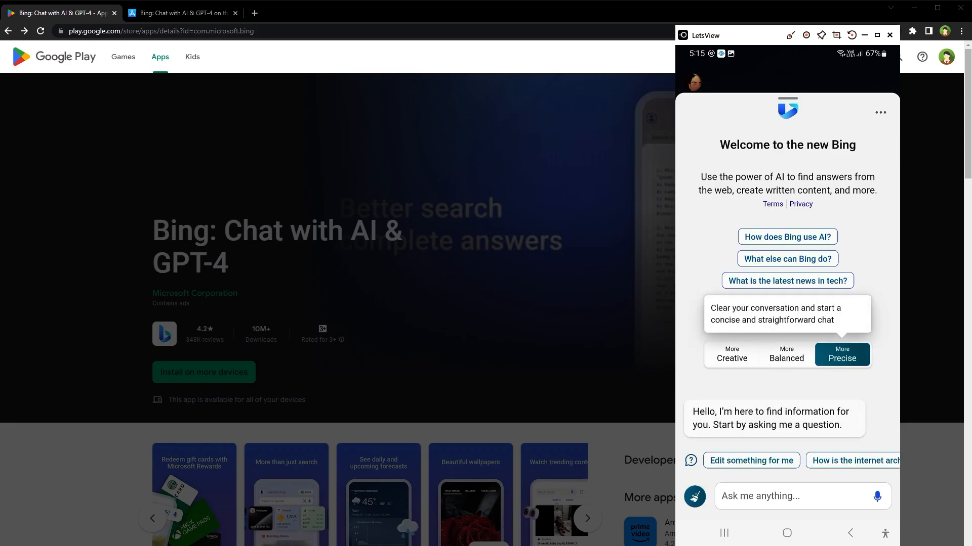
pyautogui.click(787, 496)
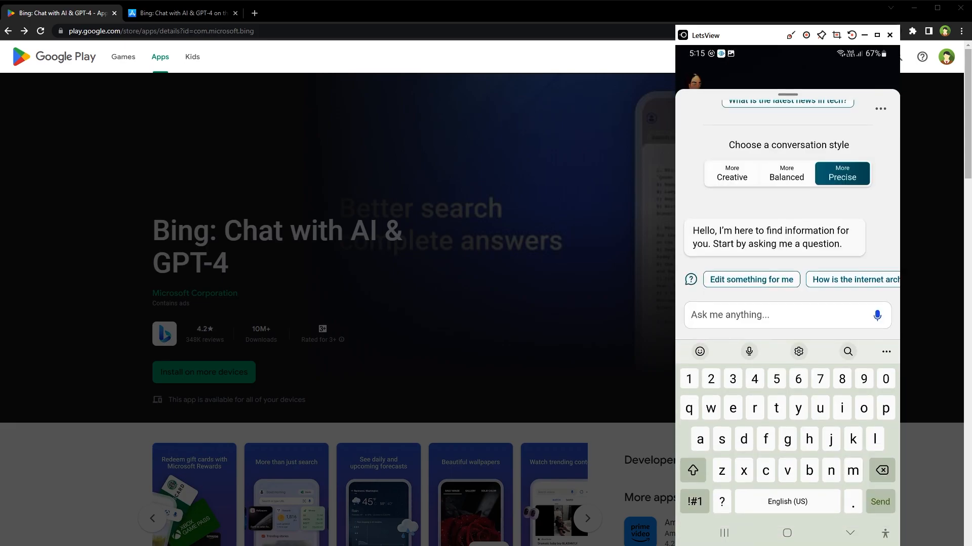
pyautogui.write('translate subscribe to our newsletter')
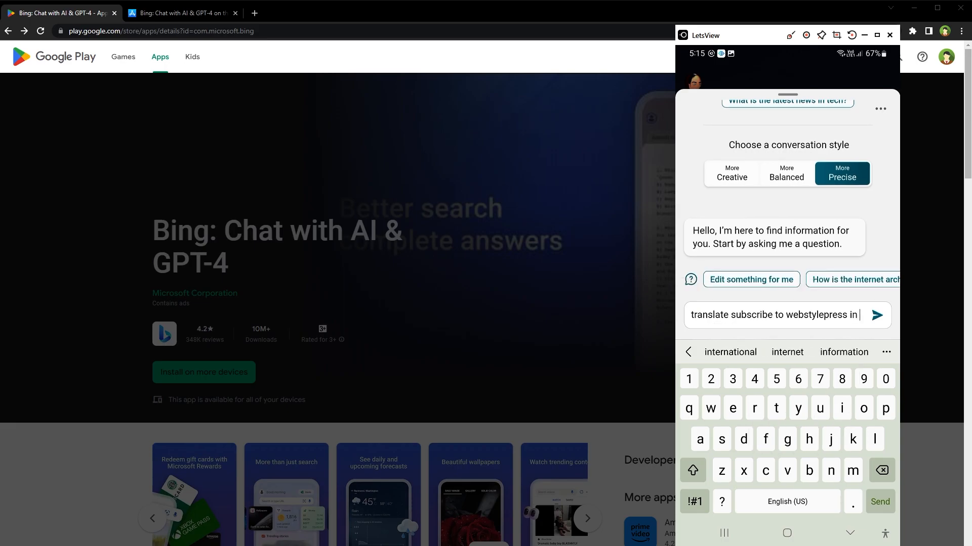
pyautogui.write('spa')
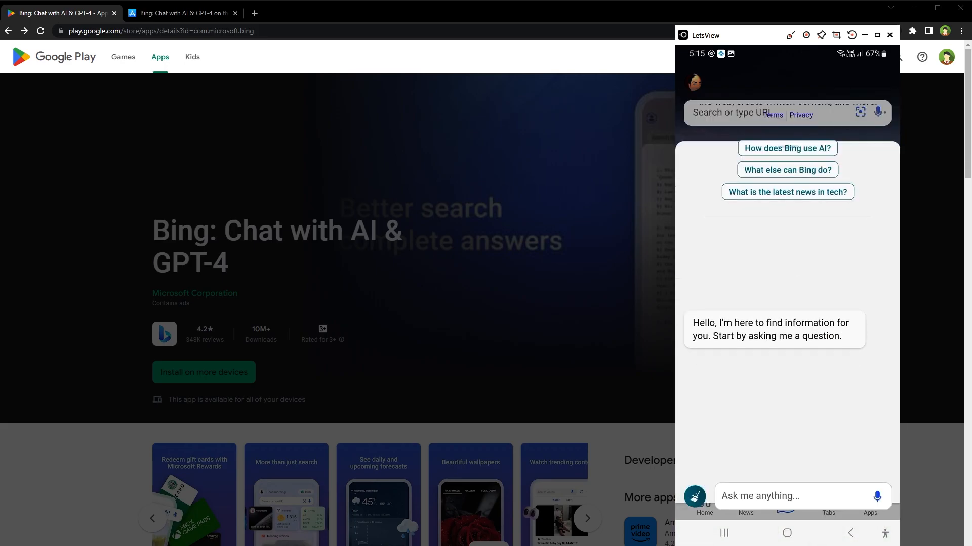
pyautogui.write('translate subscribe to webstylepress in Spanish')
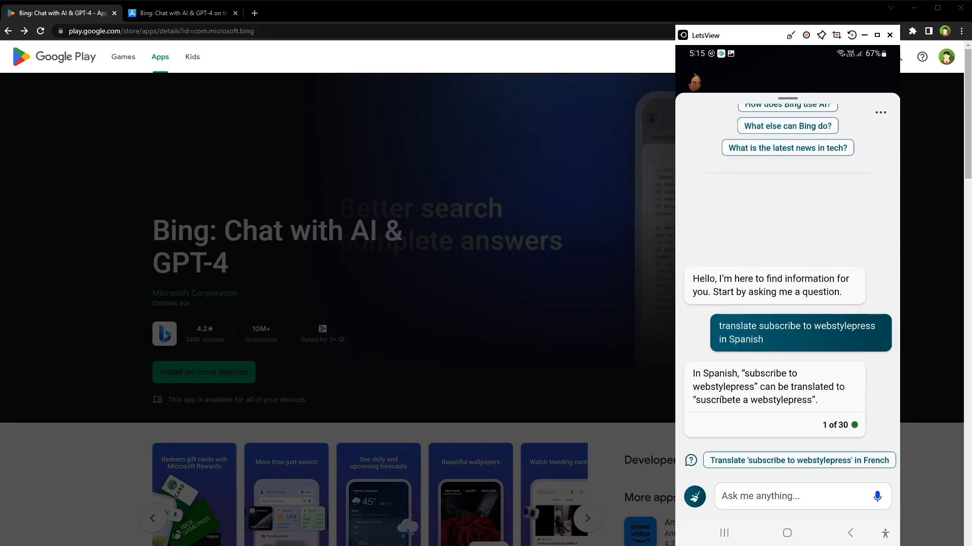
pyautogui.click(787, 496)
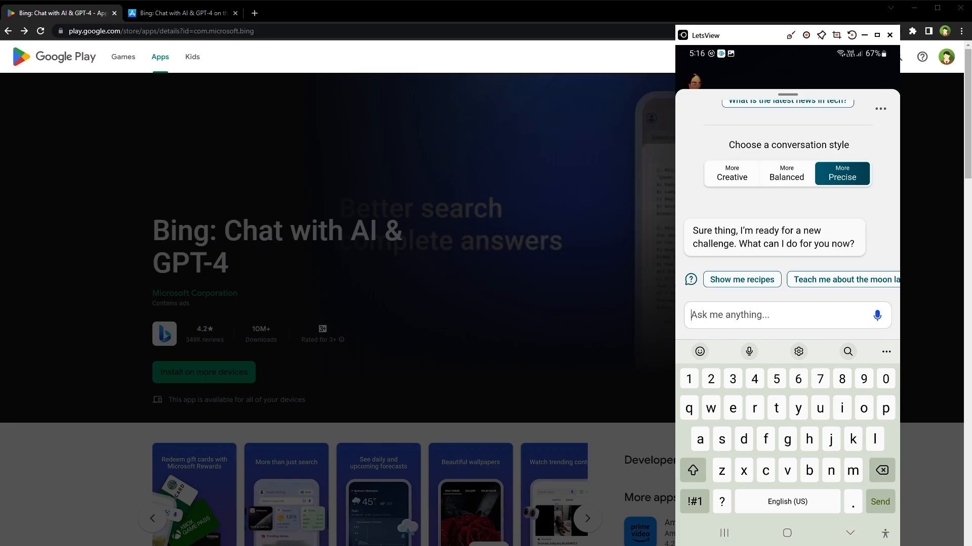
# Switch to the Creative style and ask Bing to 'draw a blue dragon'
pyautogui.click(730, 173)
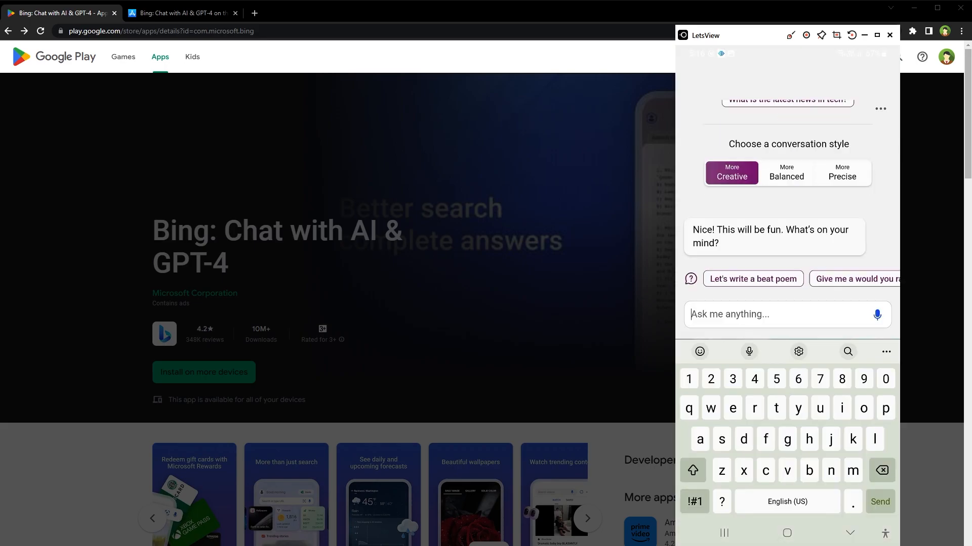
pyautogui.write('draw')
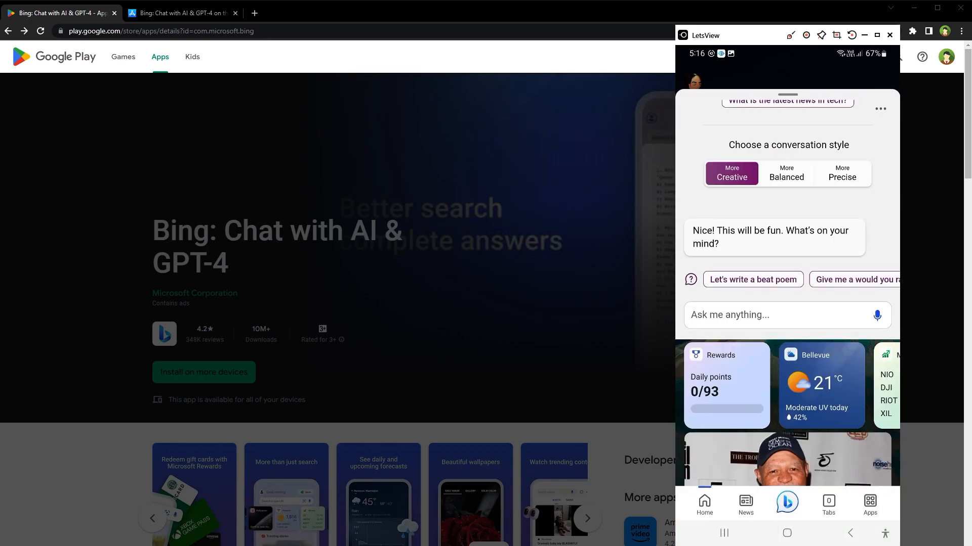
pyautogui.write('draw a blue dragon')
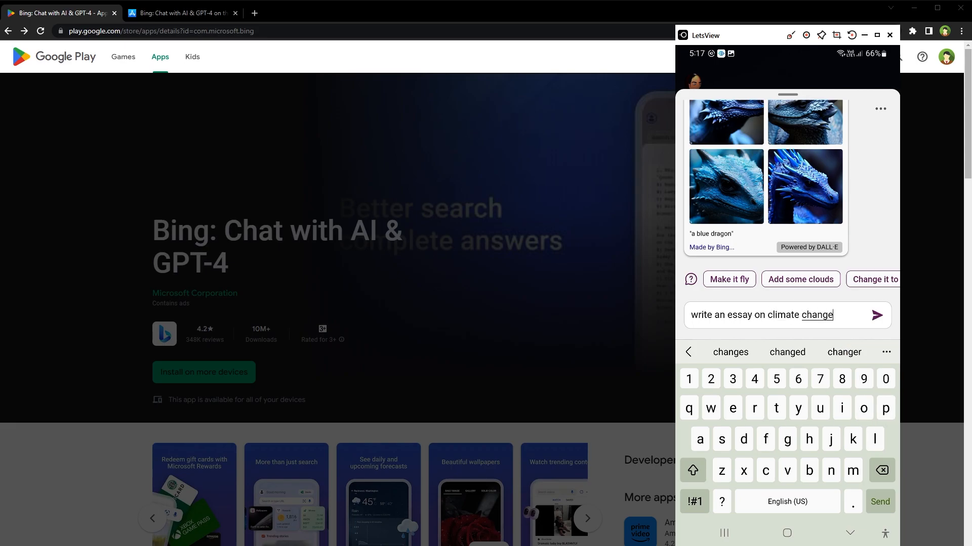
# Send 'write an essay on climate change' and scroll through Bing's essay
pyautogui.click(876, 316)
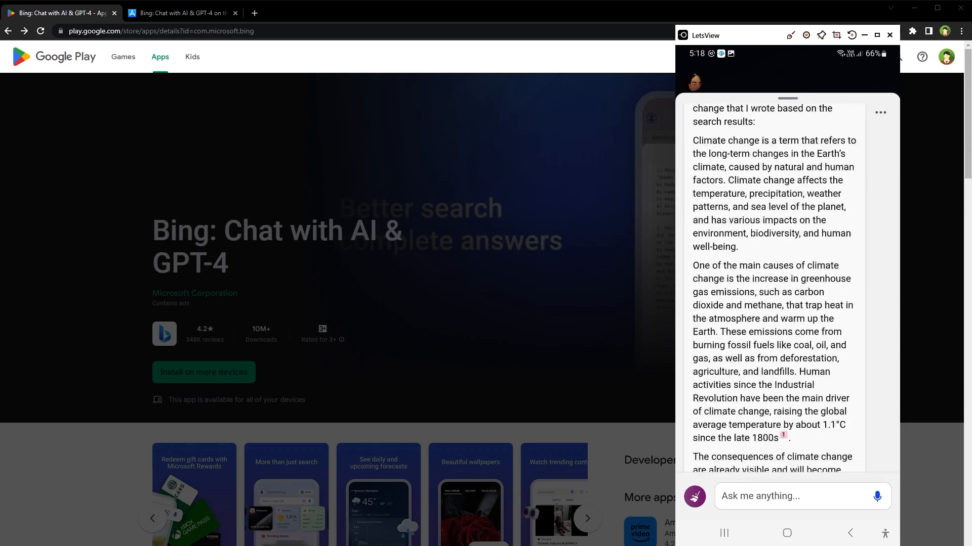
pyautogui.scroll(-3)
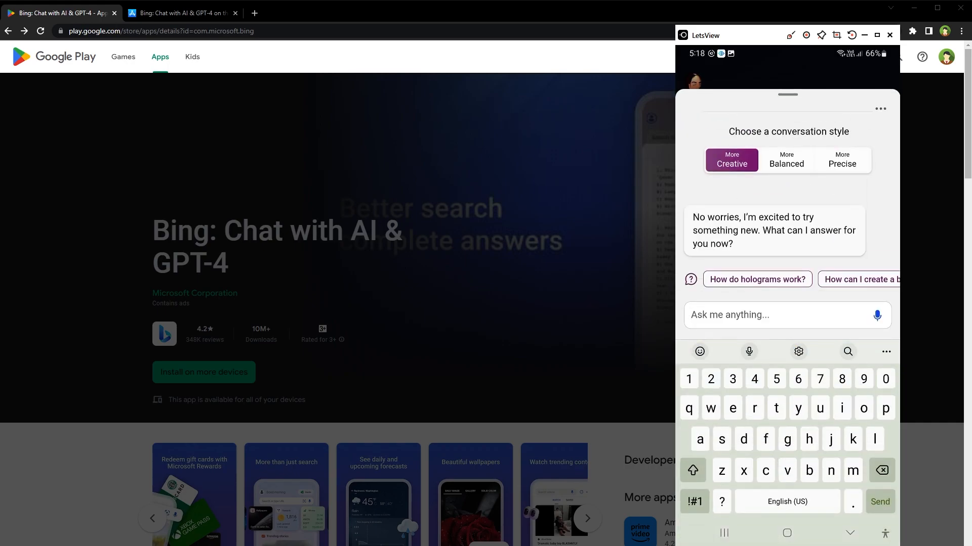
# Switch to the Balanced style and ask for the weather 'today in new york usa'
pyautogui.click(786, 160)
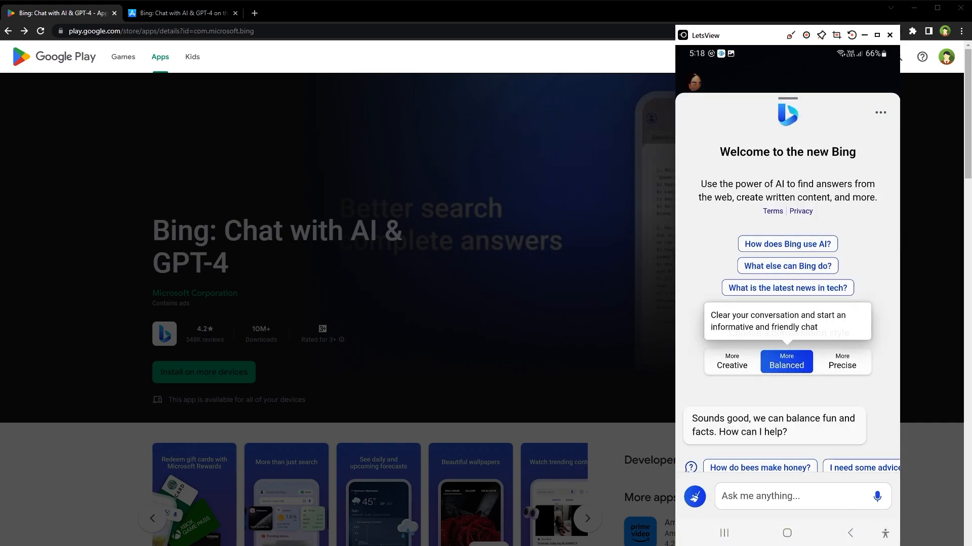
pyautogui.click(787, 496)
pyautogui.write('what is weather')
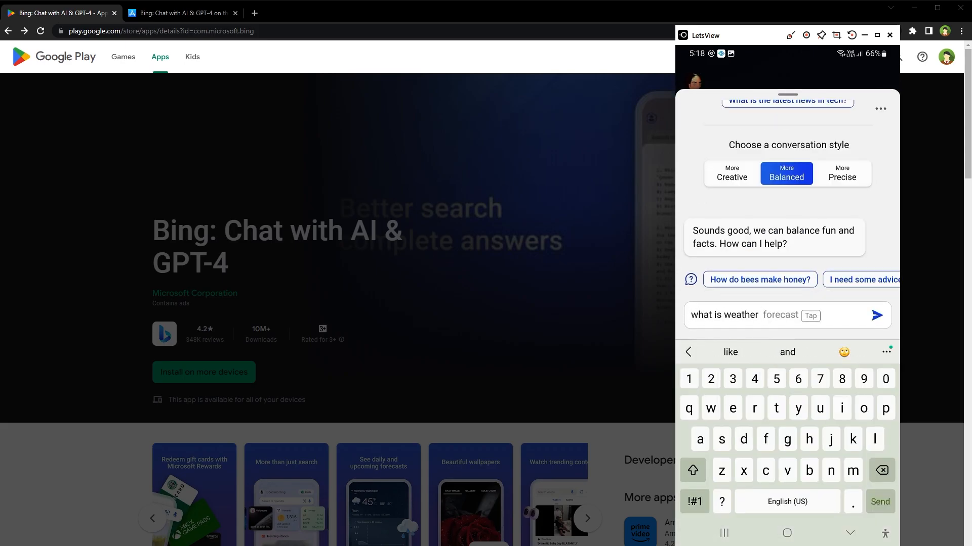
pyautogui.write('today in new york usa')
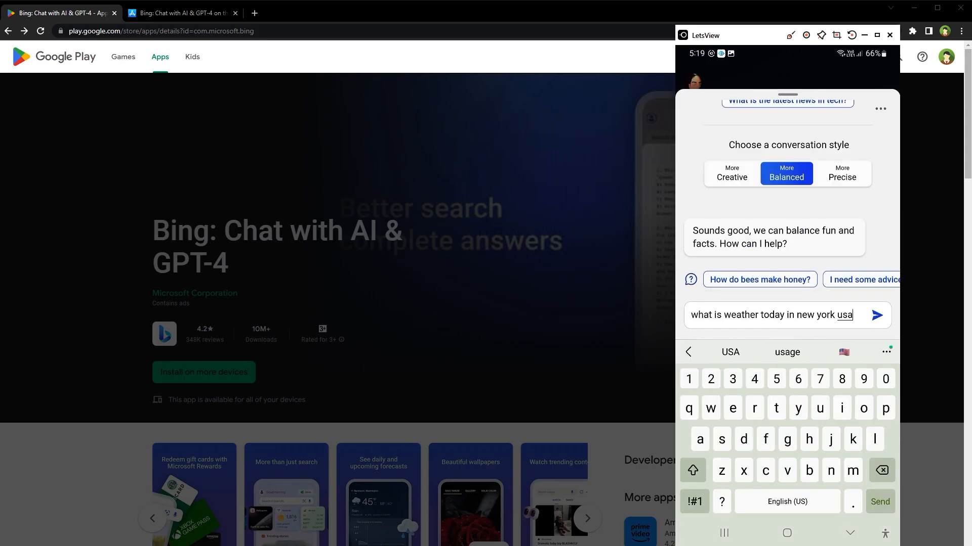
pyautogui.click(875, 315)
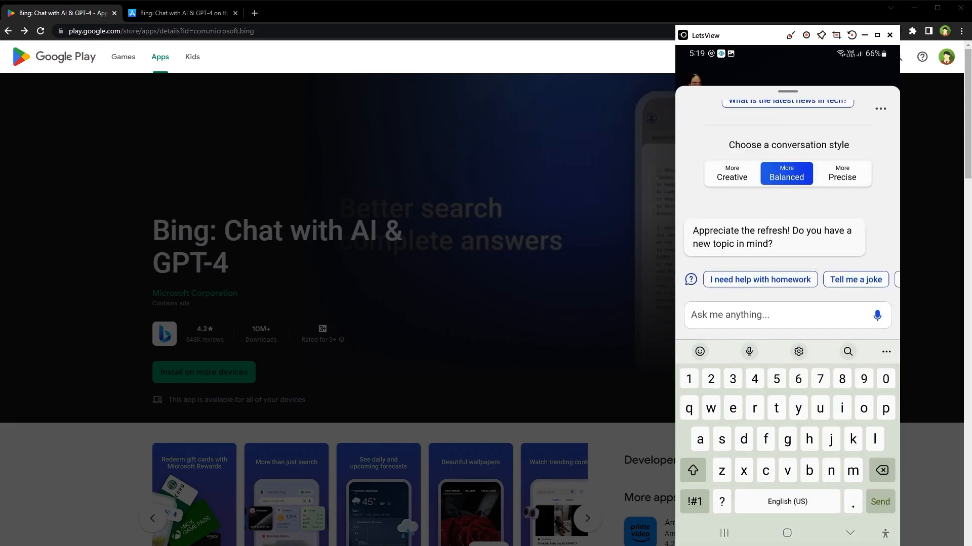
# Switch to Precise and request an article on artificial intelligence's impact on unemployment
pyautogui.click(775, 315)
pyautogui.write('write an article about impact of artificial intelligence on unemployment')
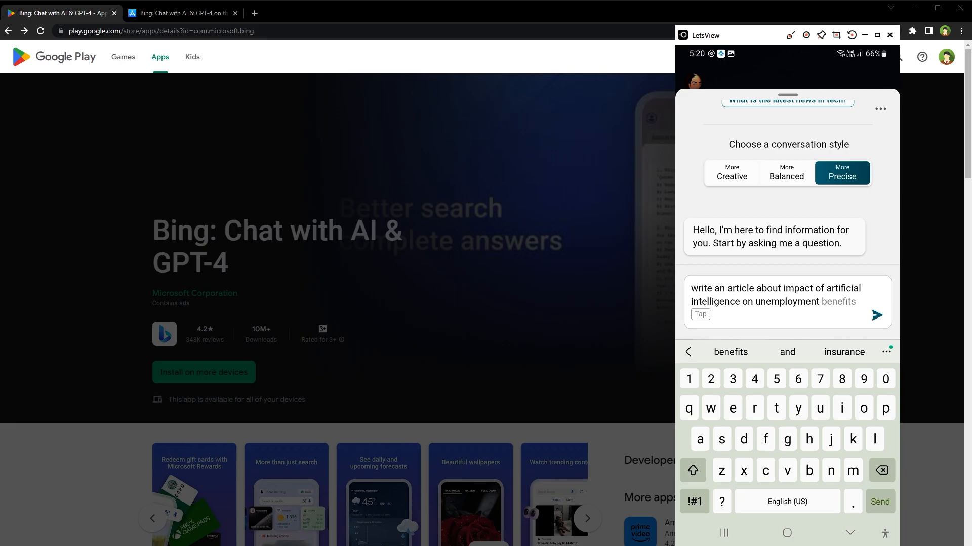
pyautogui.click(876, 316)
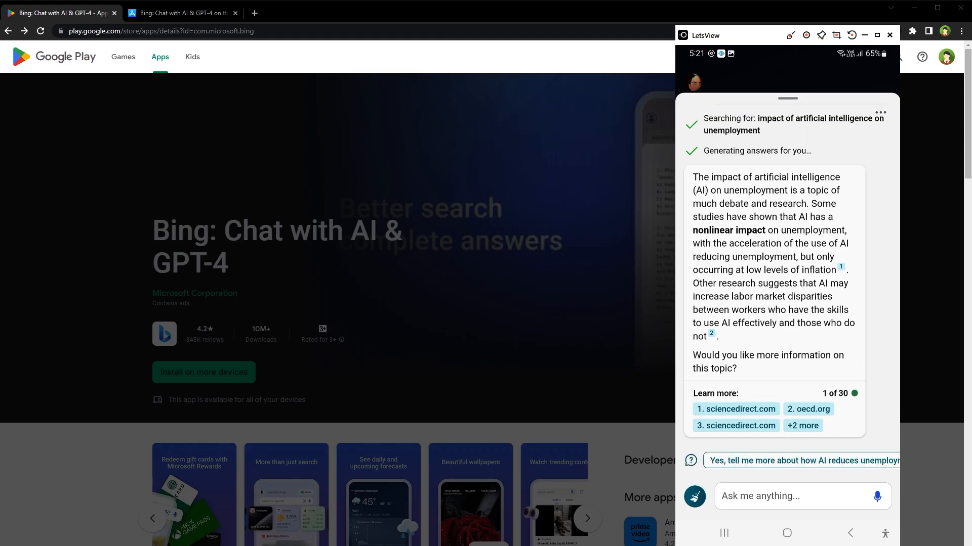
pyautogui.scroll(3)
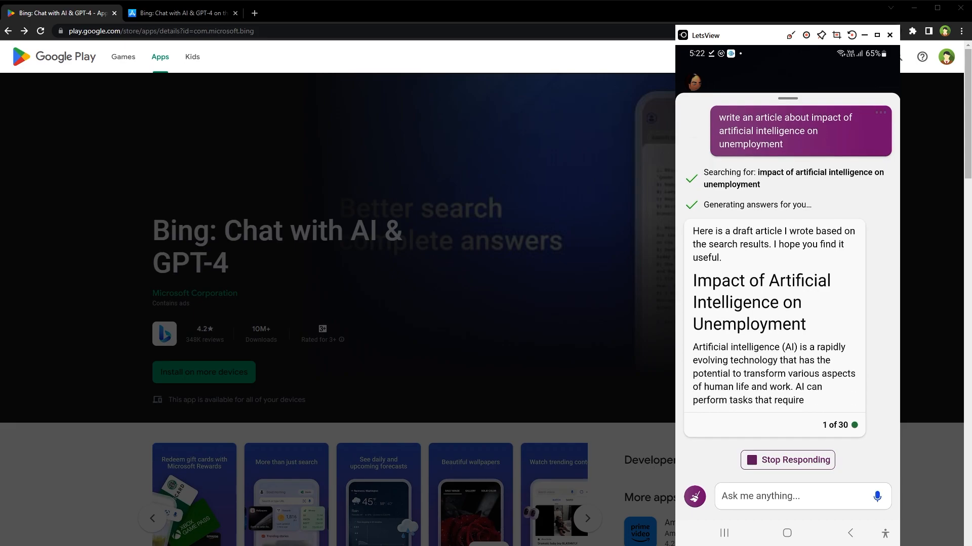
# Follow the AI-and-unemployment article as it generates, reaching the digital-skills and inflation paragraphs
pyautogui.scroll(-3)
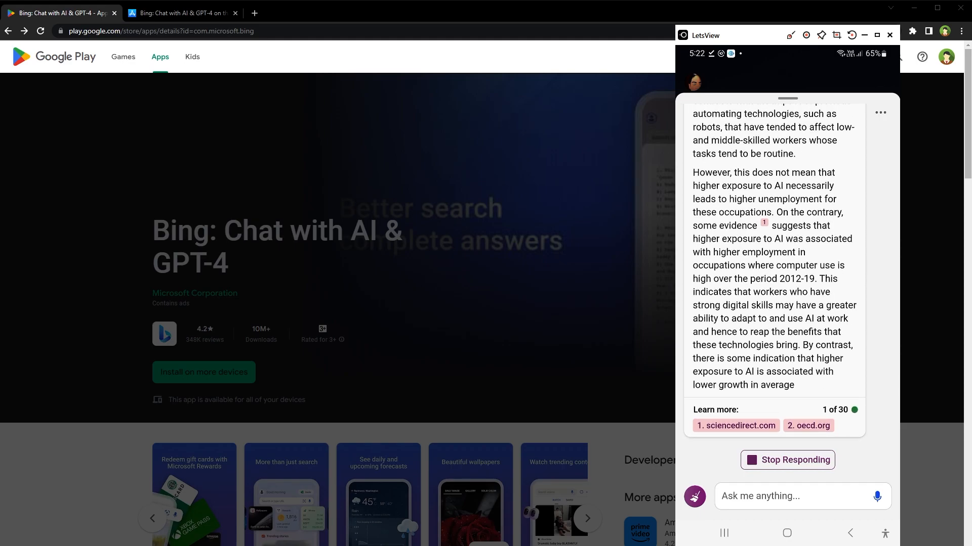
pyautogui.scroll(-3)
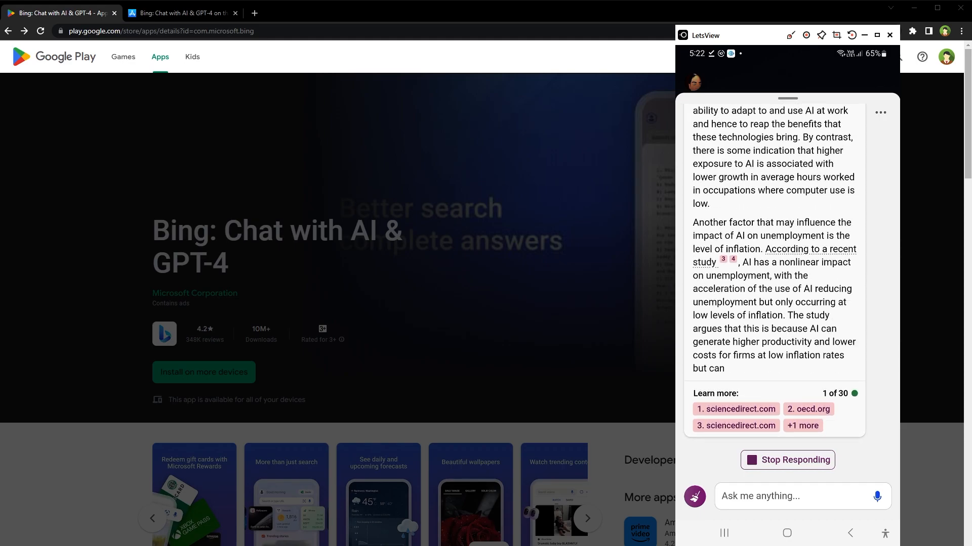